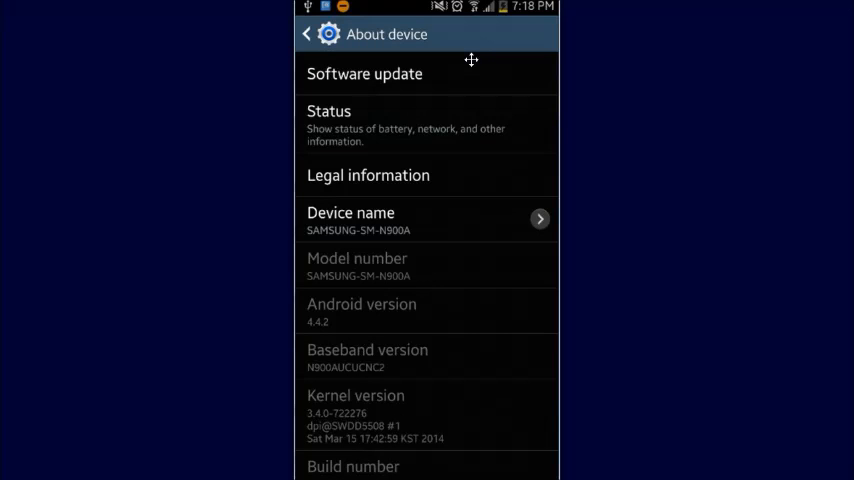
mouse_move(498, 14)
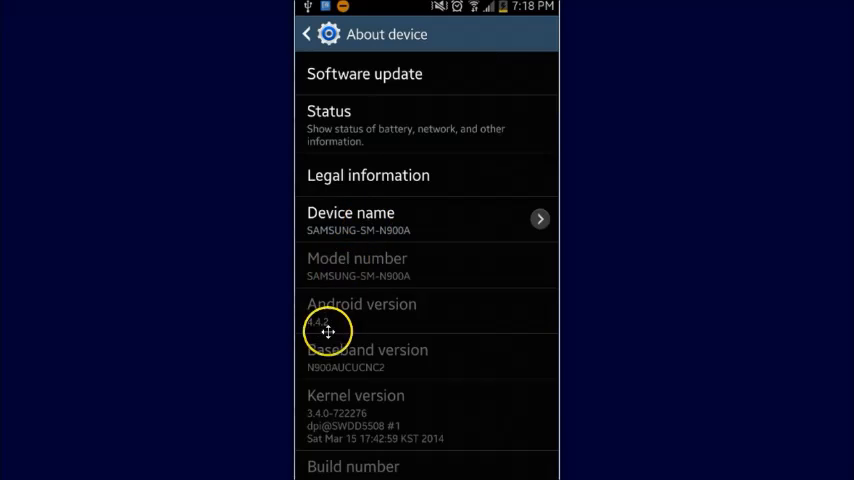
mouse_move(383, 316)
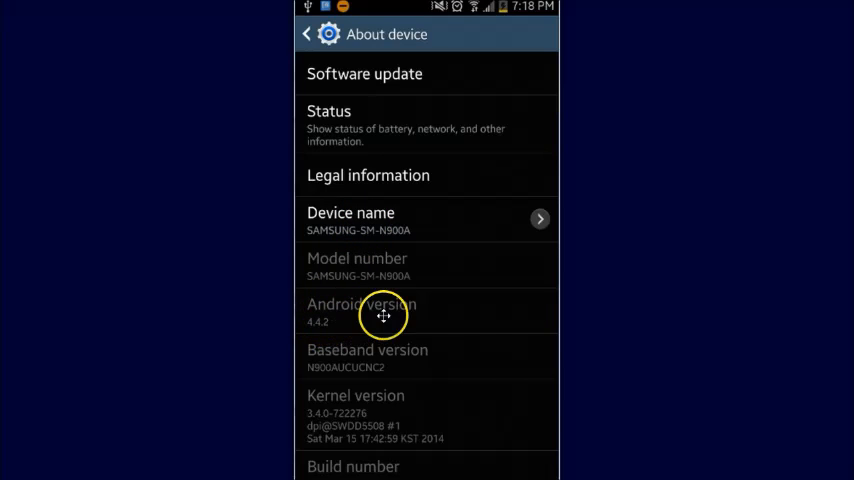
mouse_move(383, 316)
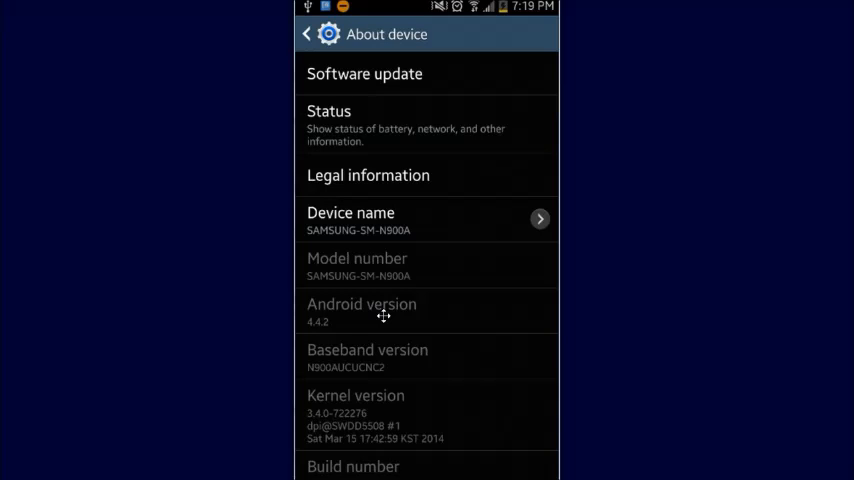
Scroll through the Settings General tab past accounts, backup and device manager
scroll("down", 3)
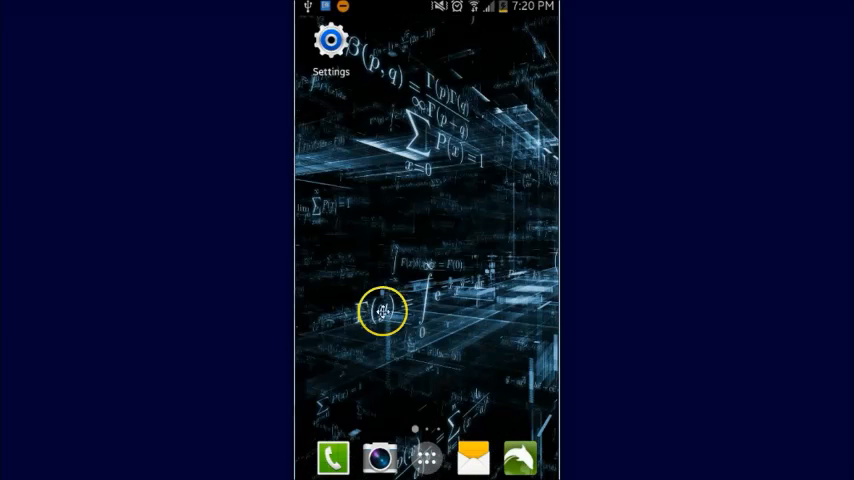
mouse_move(367, 57)
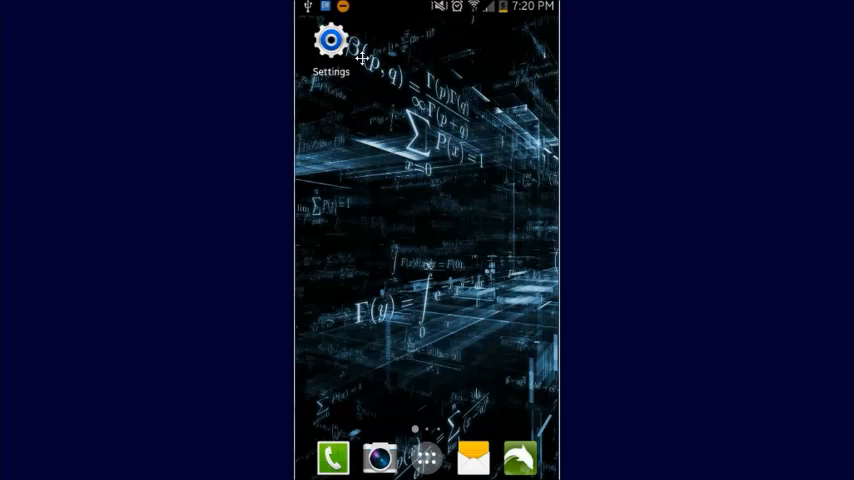
mouse_move(410, 73)
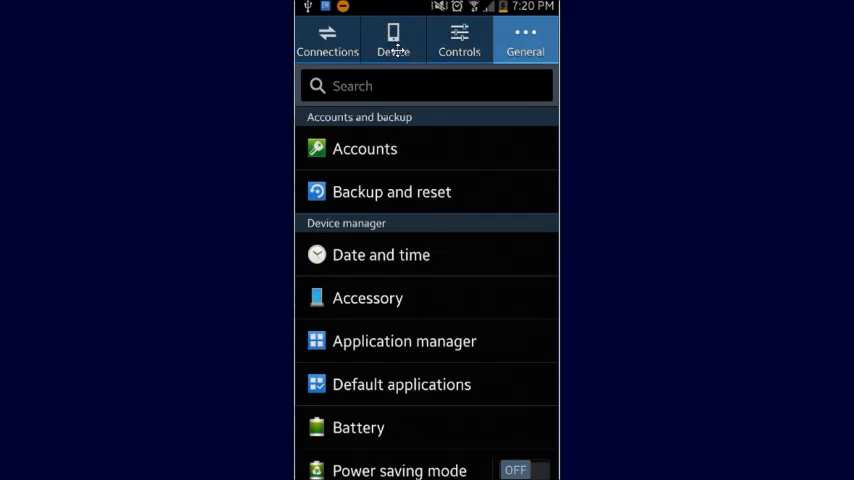
Switch to the Device settings group and open the Display settings page
left_click(393, 40)
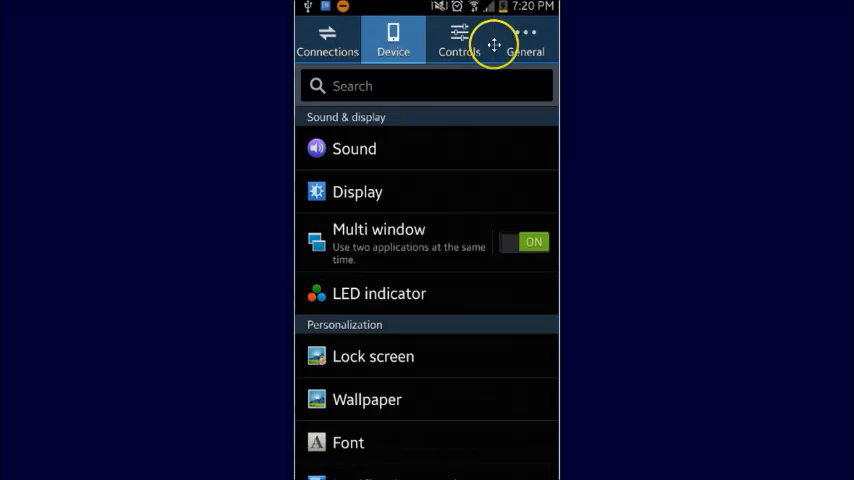
mouse_move(477, 52)
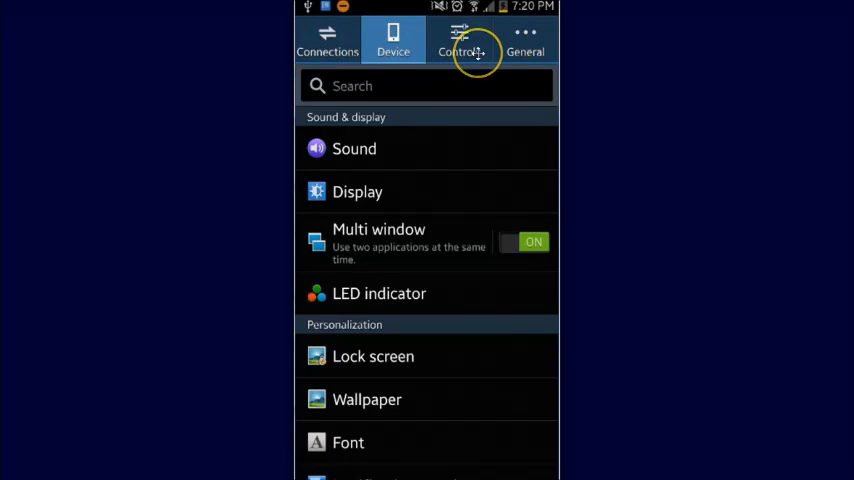
mouse_move(395, 428)
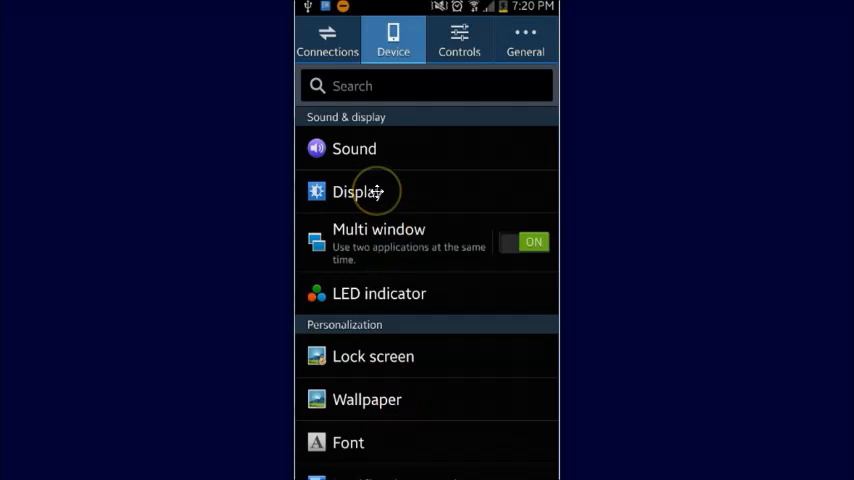
left_click(360, 191)
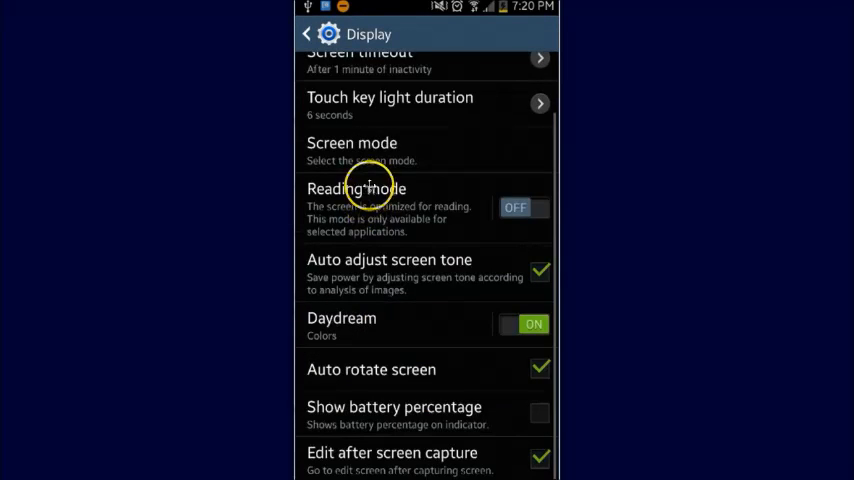
mouse_move(541, 411)
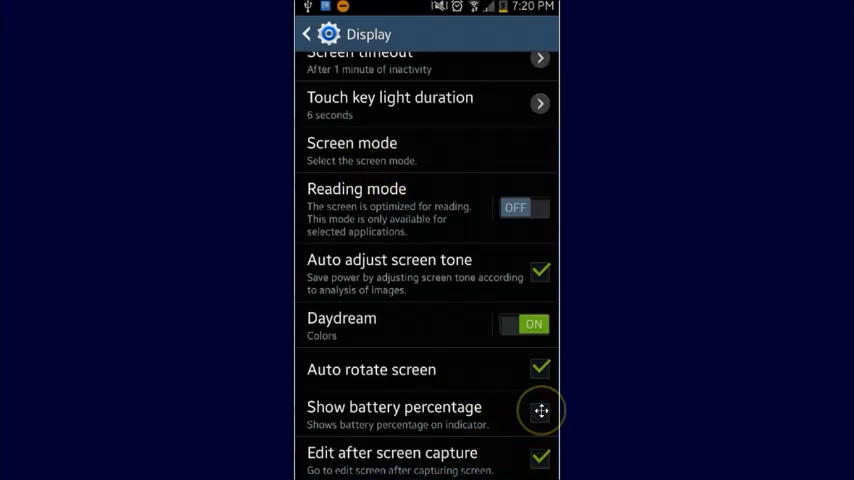
Enable Show battery percentage so the status bar shows the battery number
left_click(541, 410)
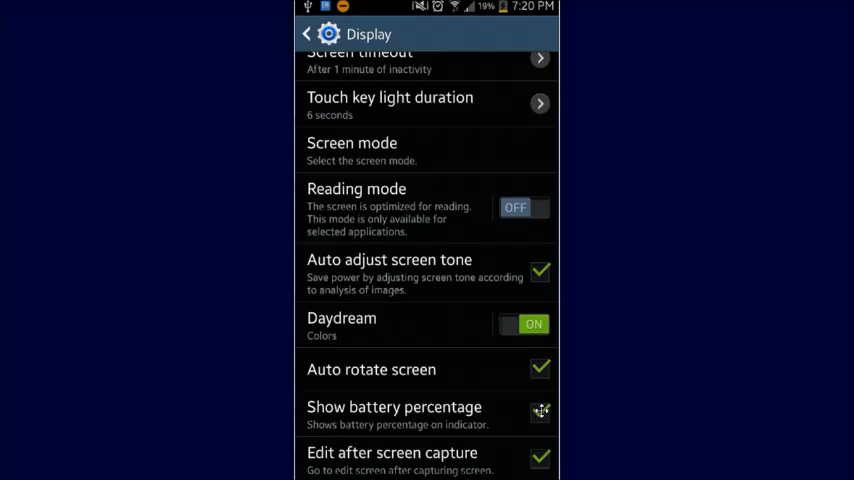
left_click(539, 410)
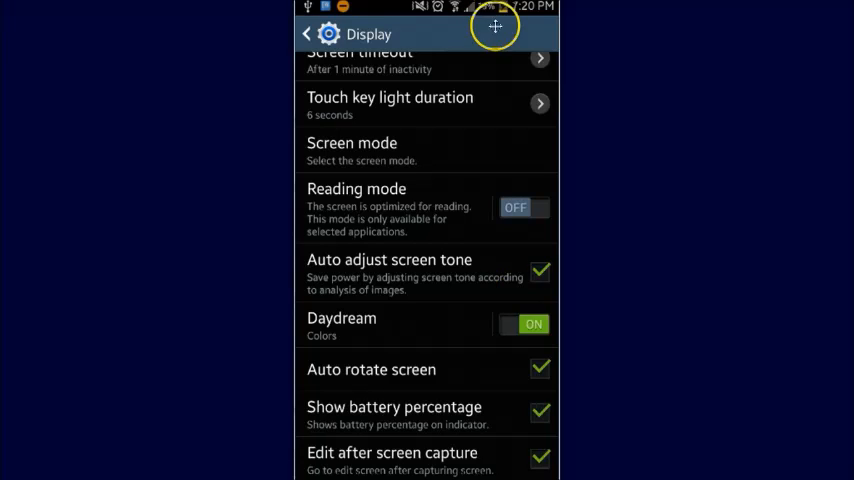
mouse_move(487, 10)
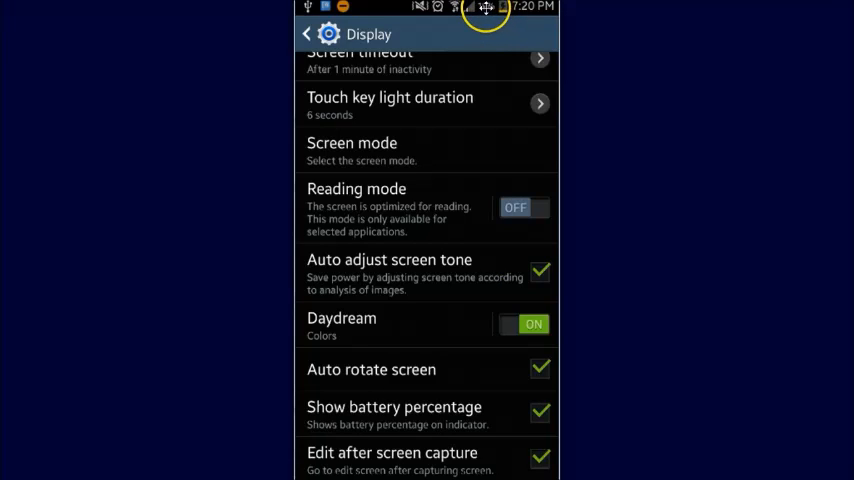